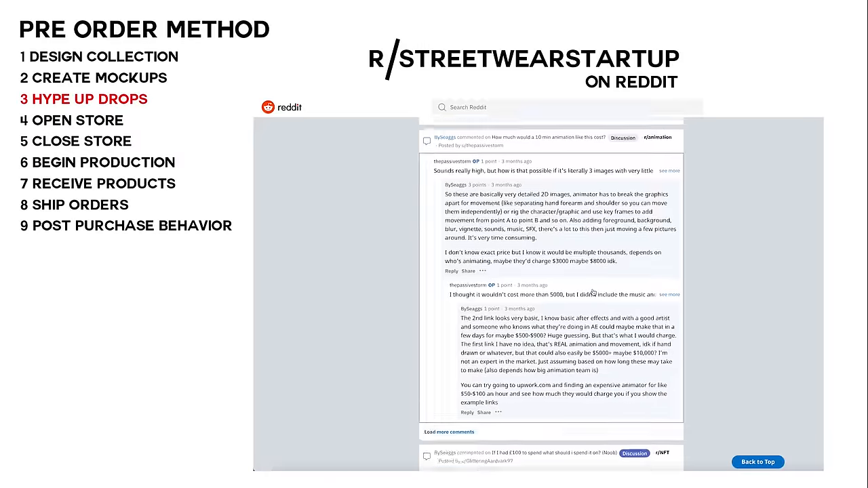
{"action": "scroll", "scroll_direction": "down", "scroll_amount": 3}
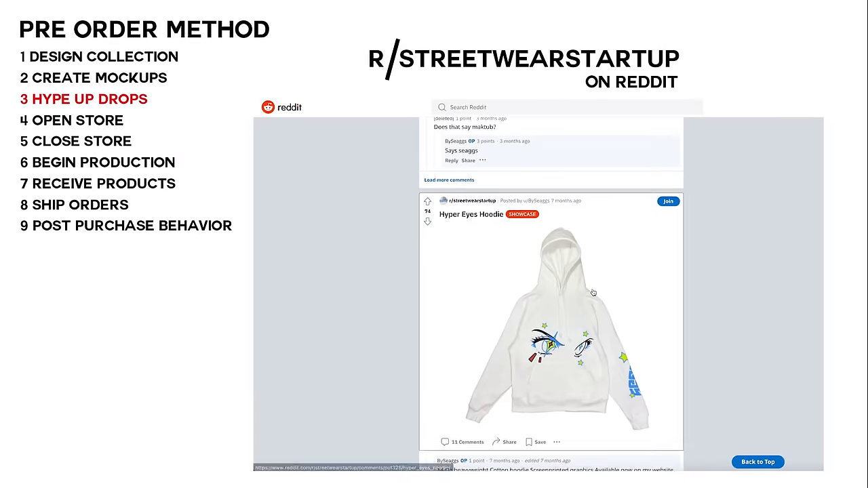
{"action": "scroll", "scroll_direction": "down", "scroll_amount": 3}
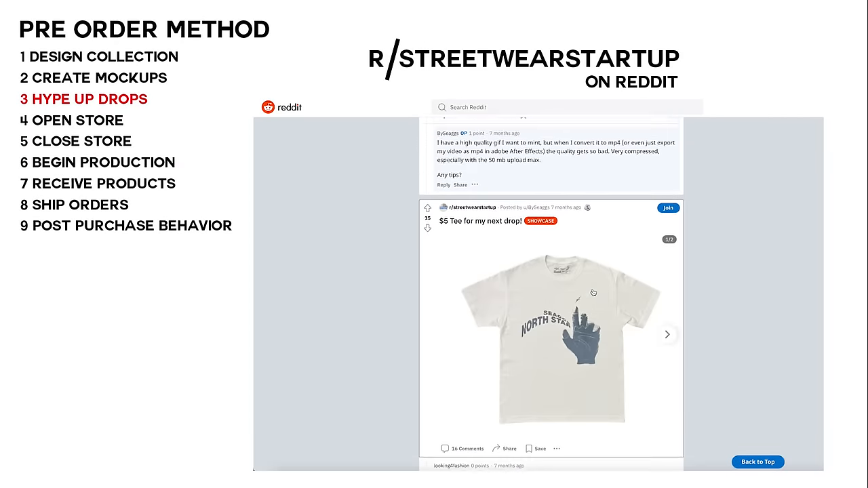
{"action": "scroll", "scroll_direction": "down", "scroll_amount": 3}
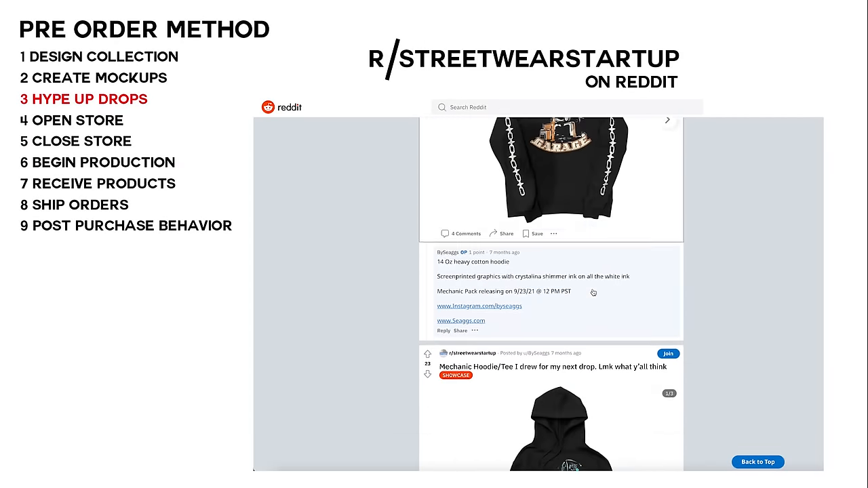
{"action": "scroll", "scroll_direction": "down", "scroll_amount": 3}
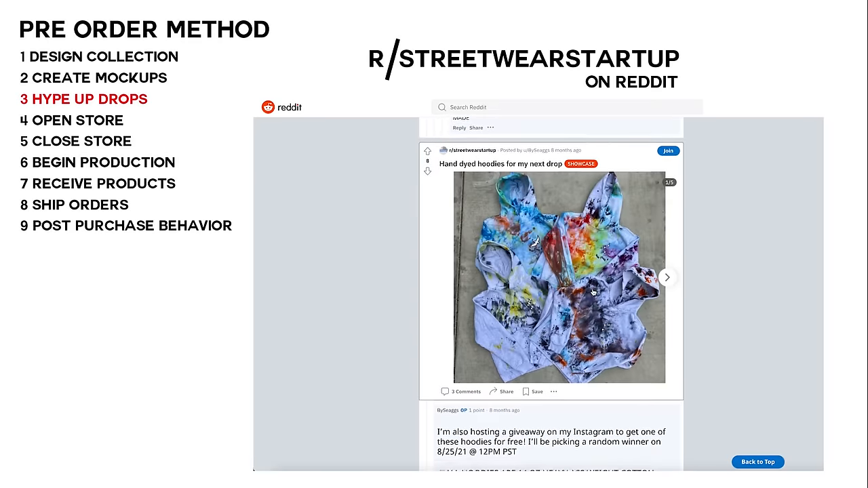
{"action": "scroll", "scroll_direction": "down", "scroll_amount": 3}
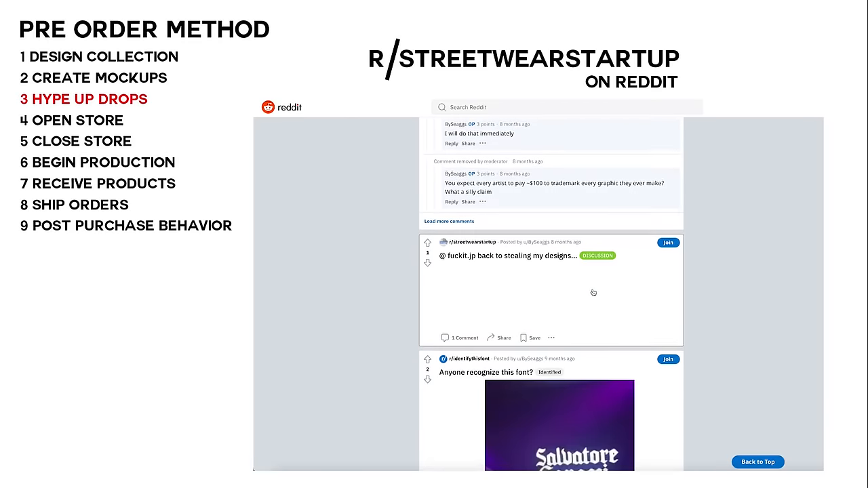